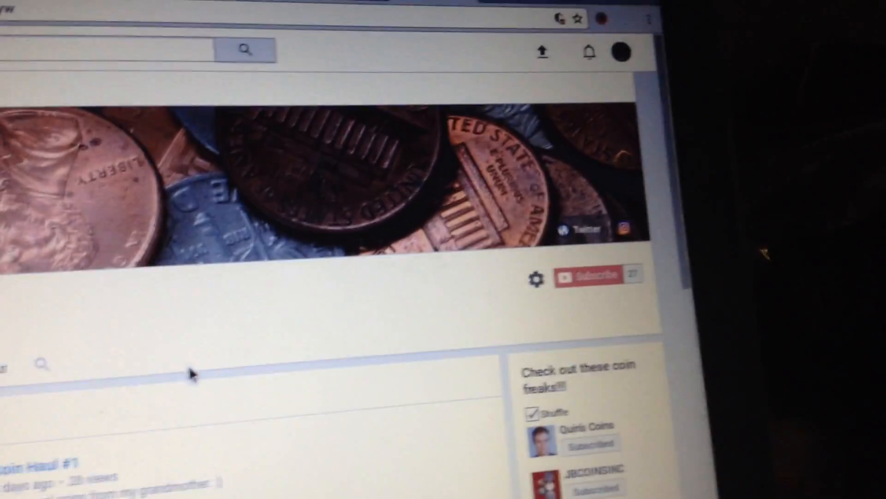
{"action": "scroll", "scroll_direction": "down", "scroll_amount": 3}
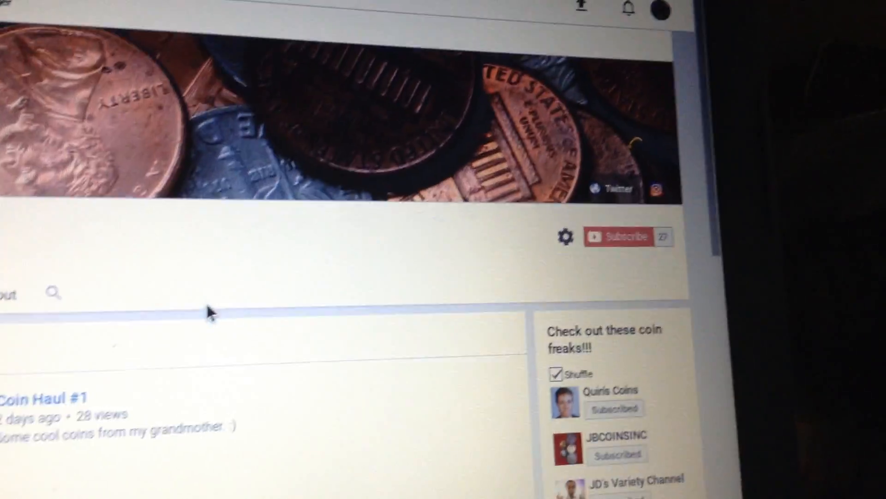